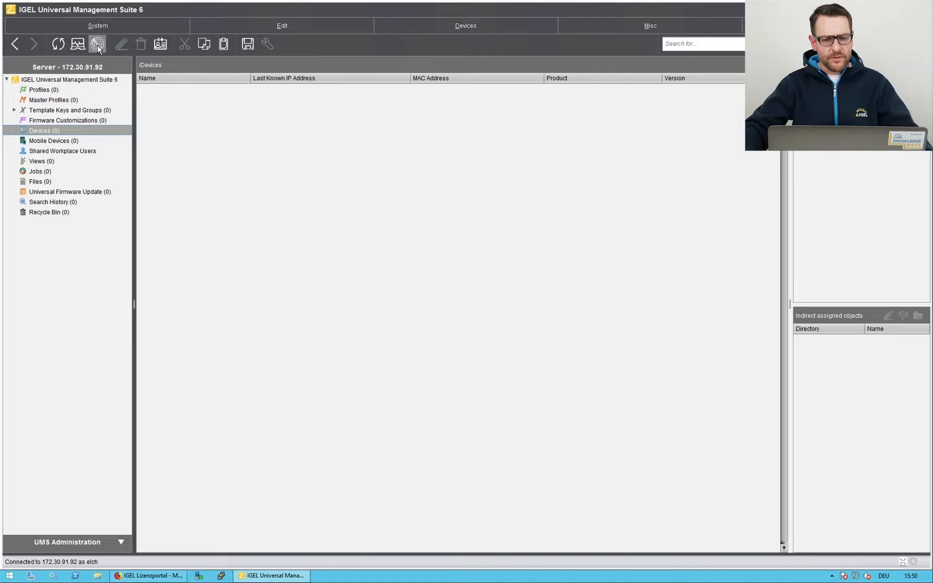
Step: Review the Scan for Devices options, trying the IP range and IP range list modes
click(97, 43)
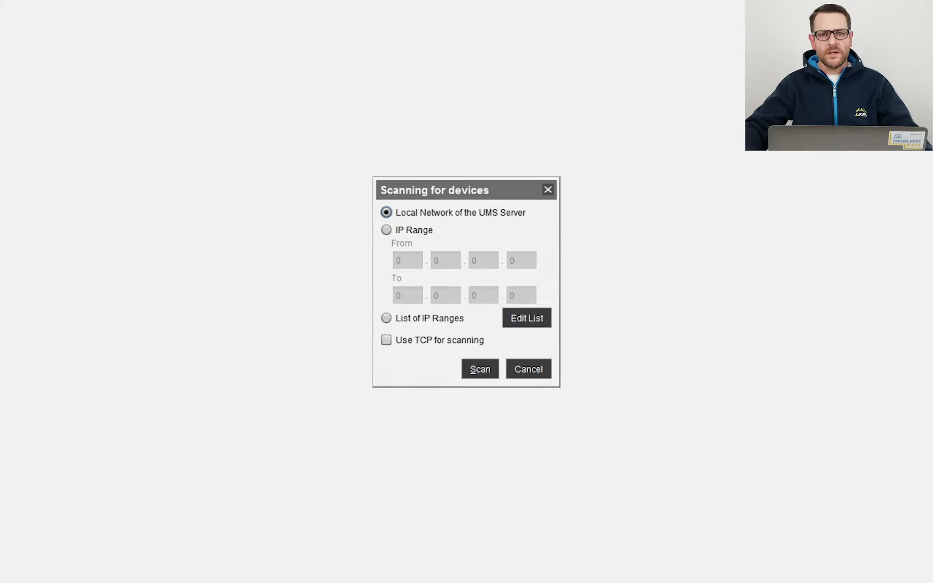
mouse_move(372, 217)
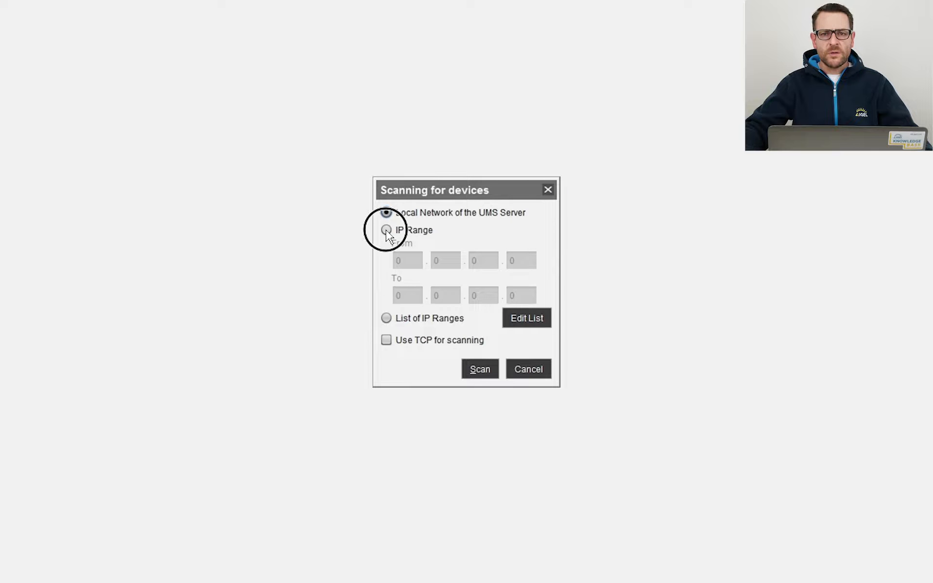
click(385, 230)
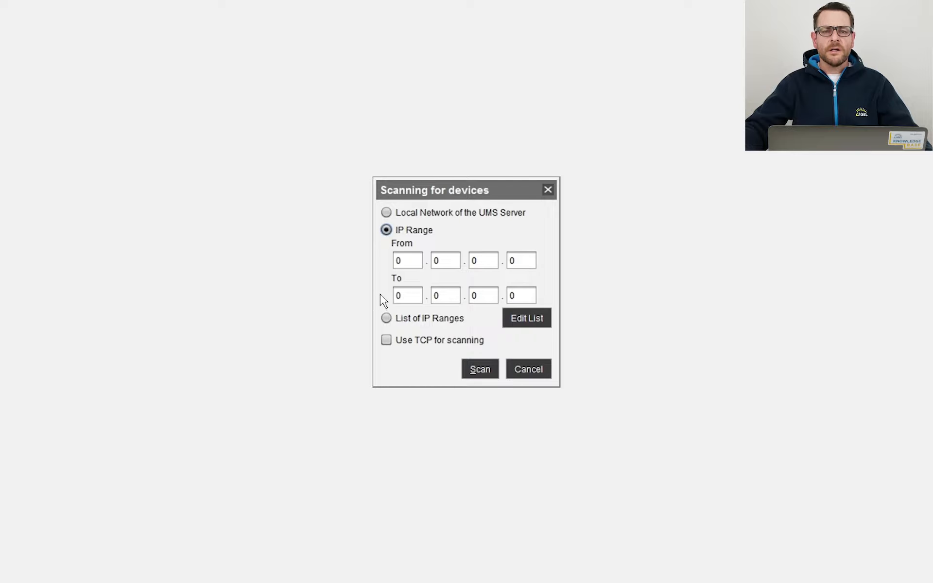
click(386, 319)
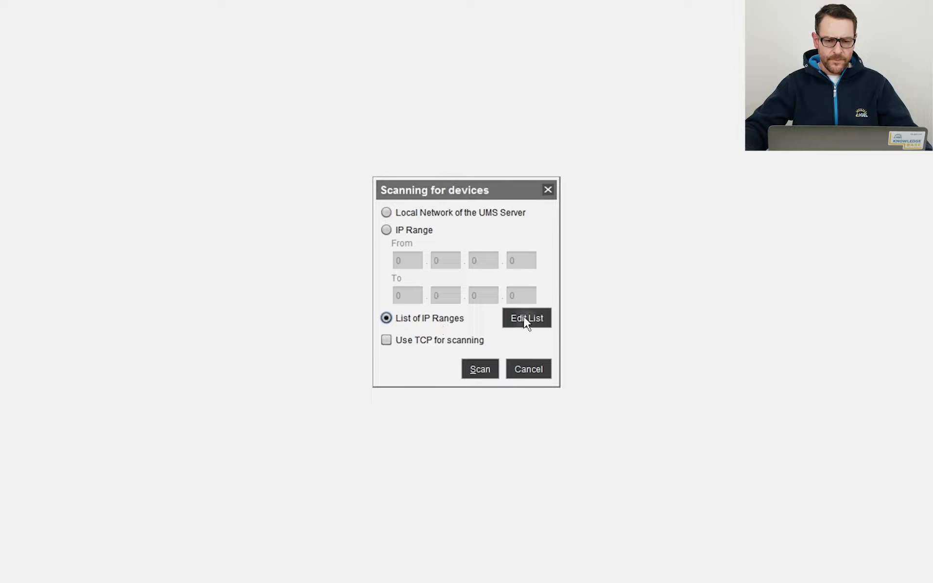
click(525, 318)
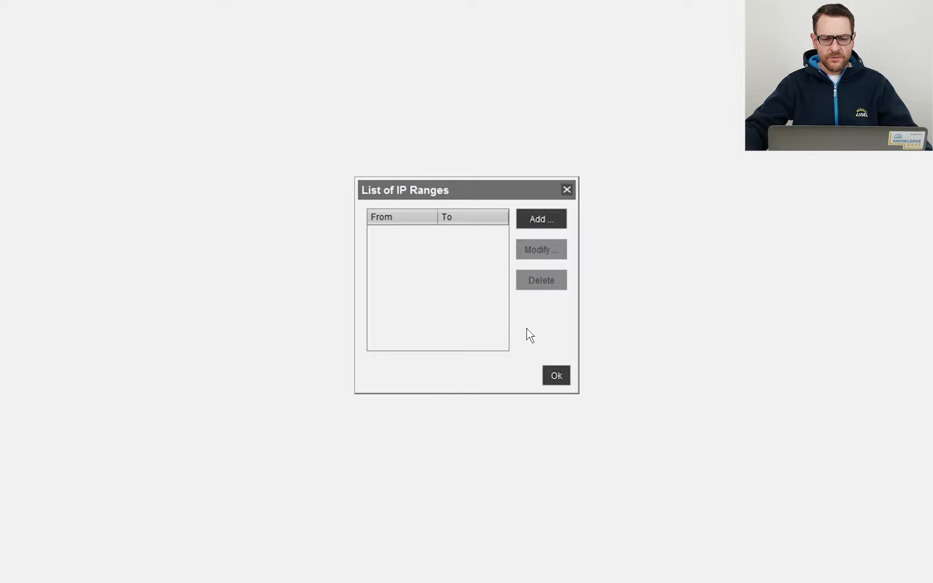
click(555, 375)
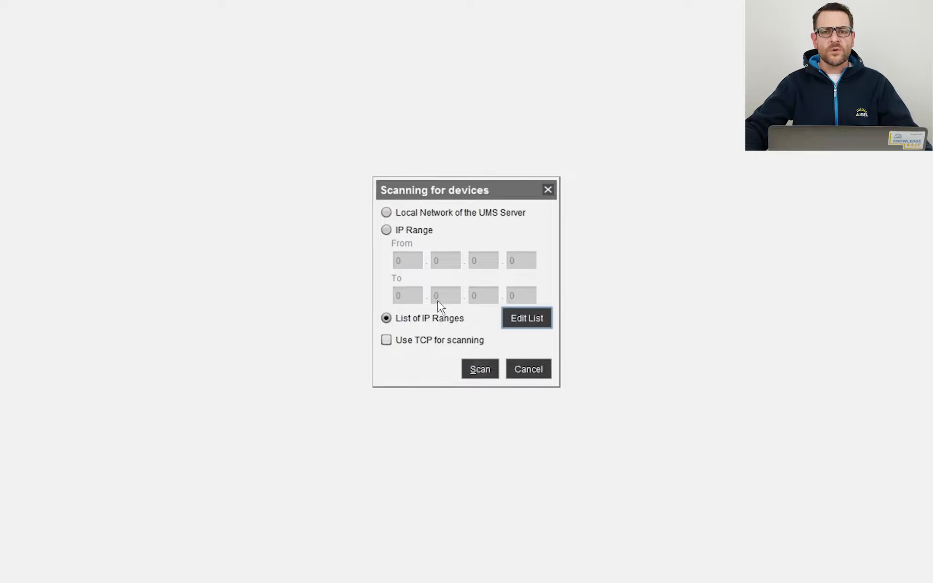
Step: Scan the local network of the UMS server for devices
click(386, 213)
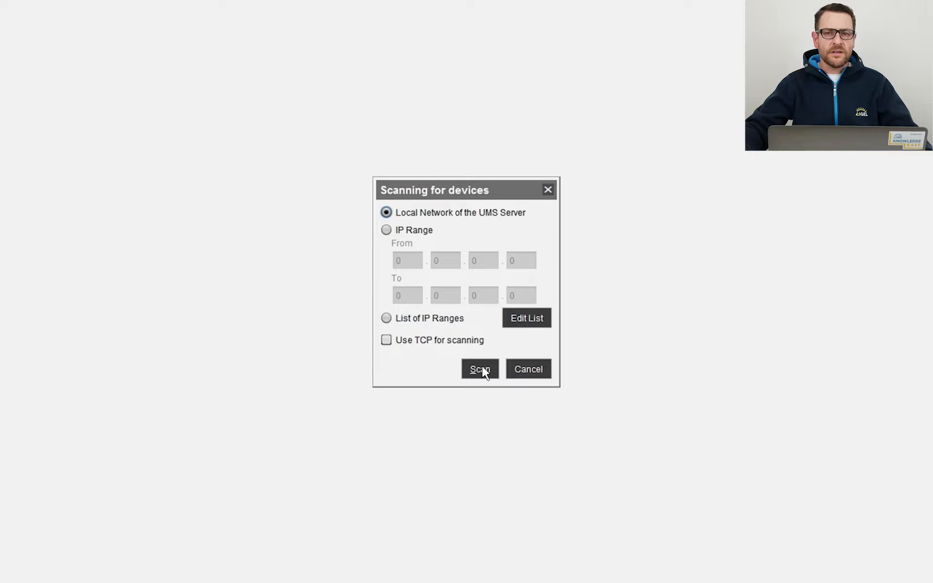
click(479, 369)
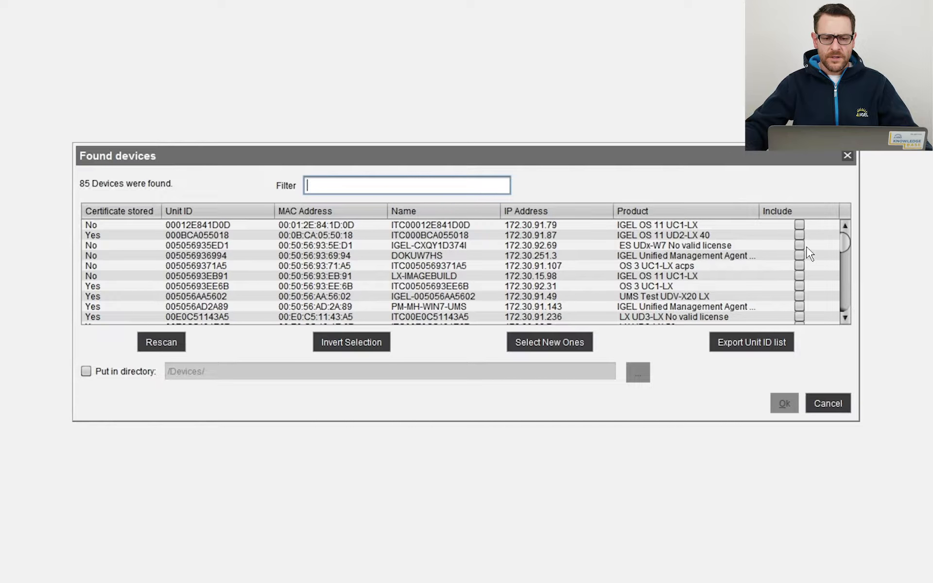
Step: Filter the found devices for 91.228, include that device and register it with the server
drag(844, 244, 844, 309)
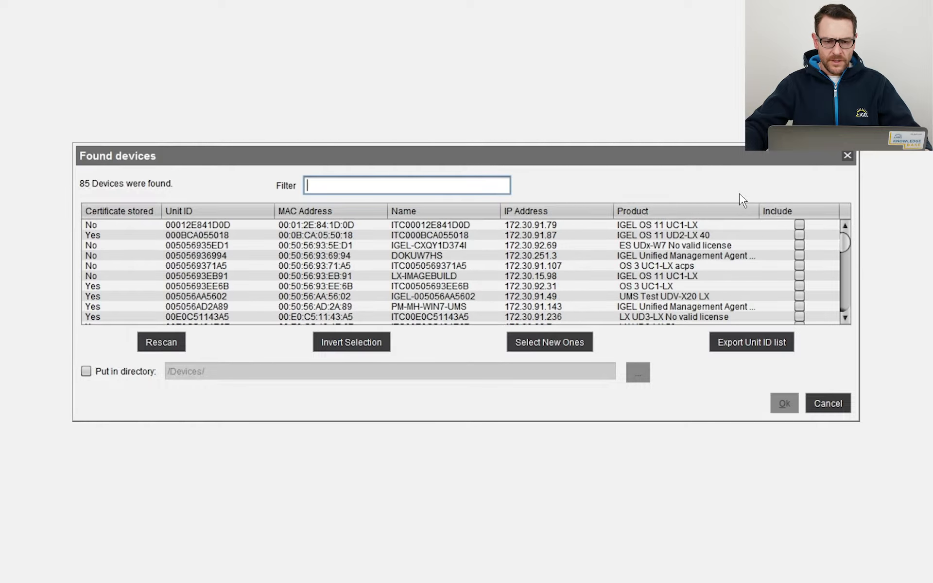
text(9)
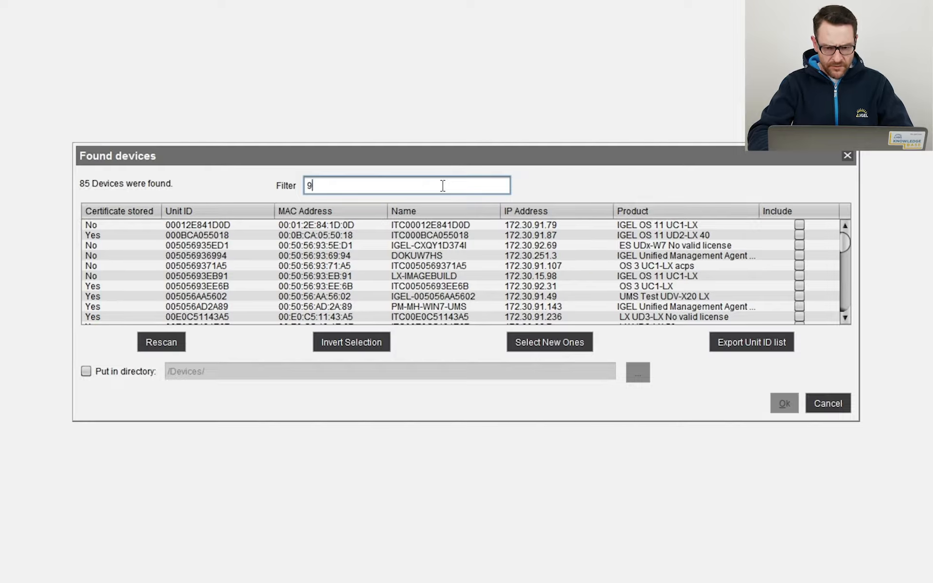
text(1.228)
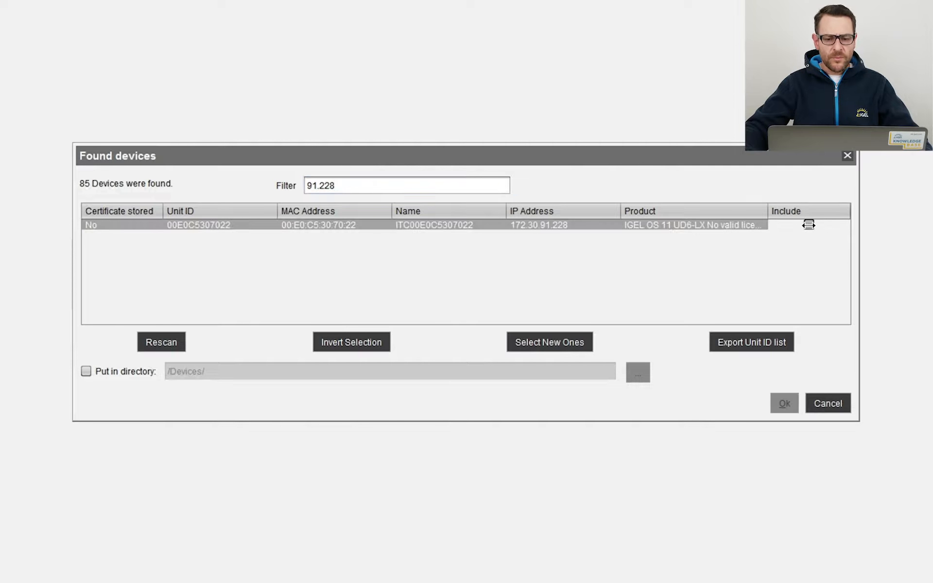
click(808, 225)
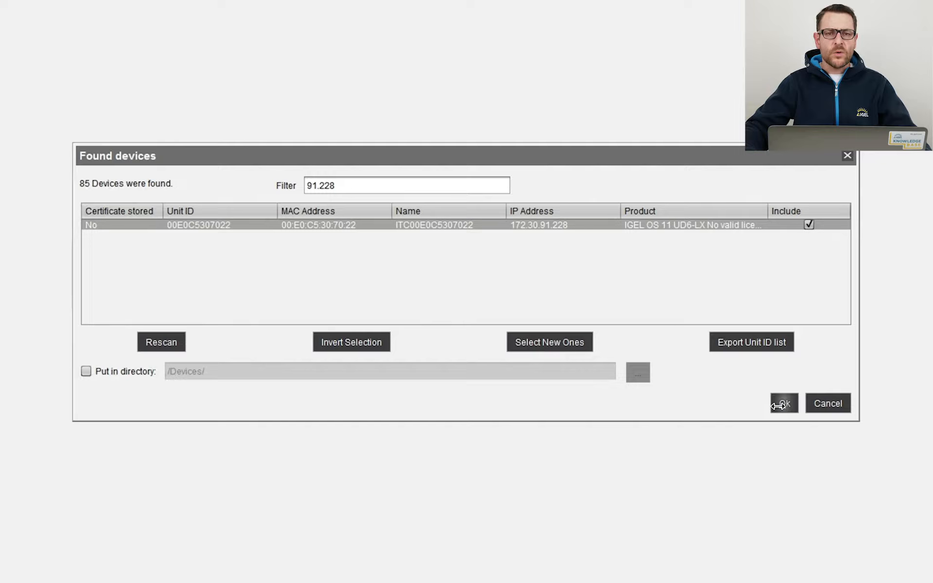
click(781, 404)
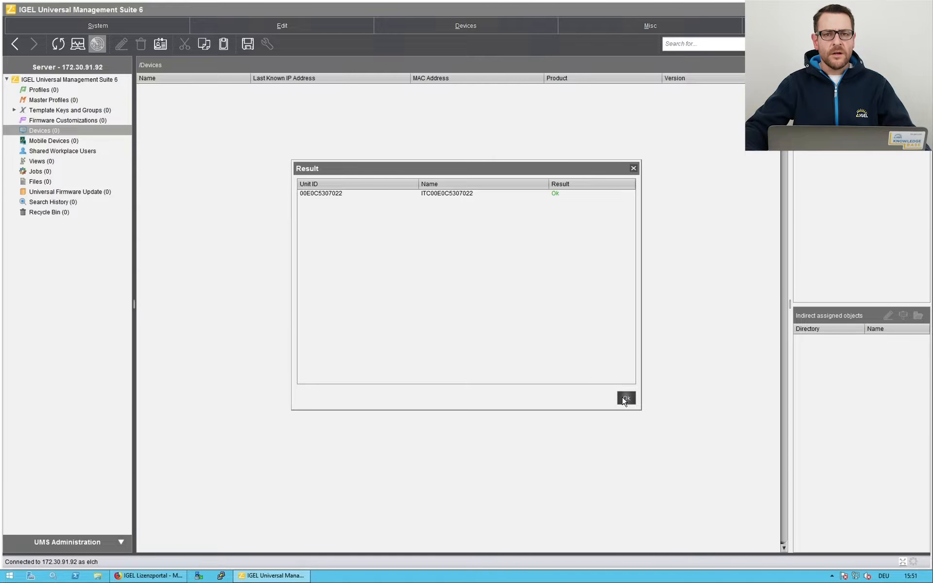
Step: Acknowledge the OK registration result for ITC00E0C5307022
click(626, 398)
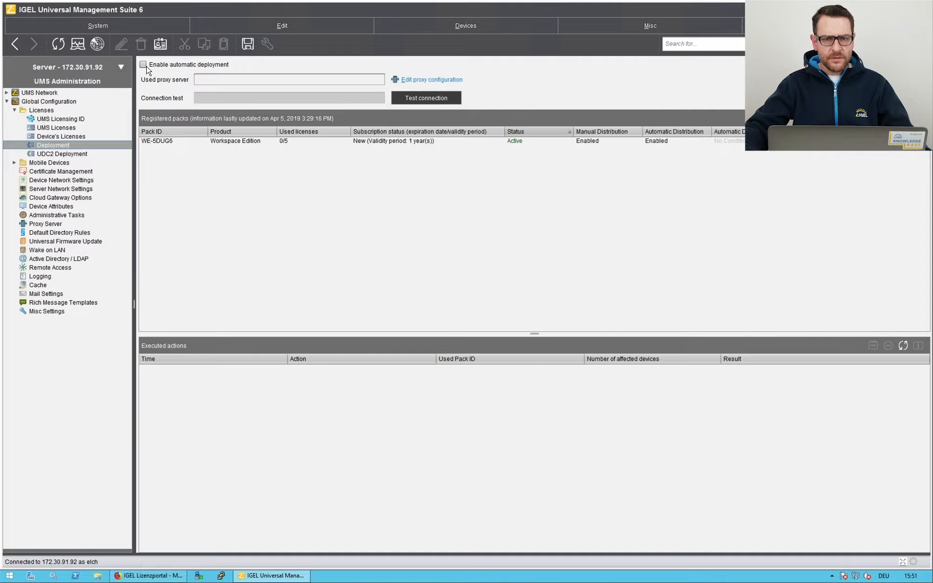
Step: Enable automatic license deployment and run a successful connection test
click(144, 64)
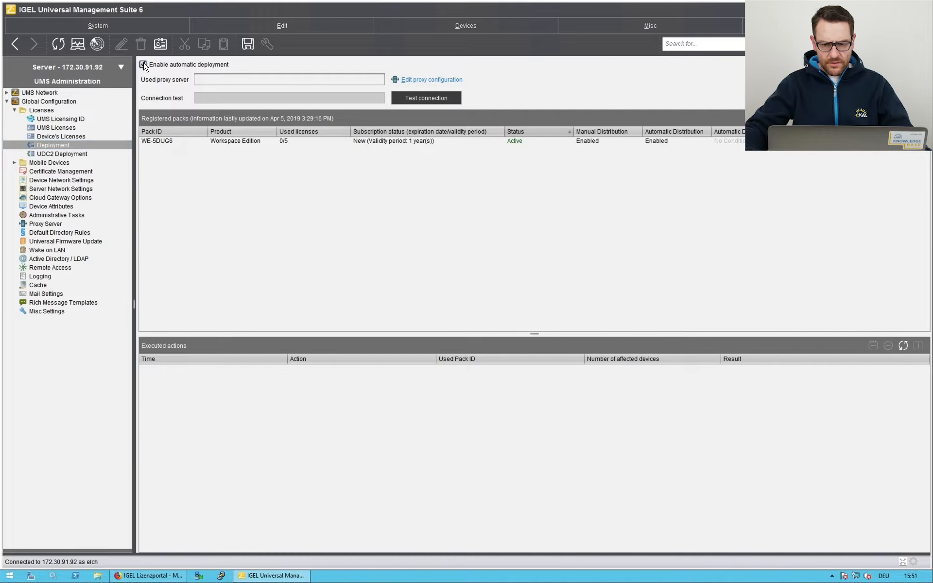
click(425, 97)
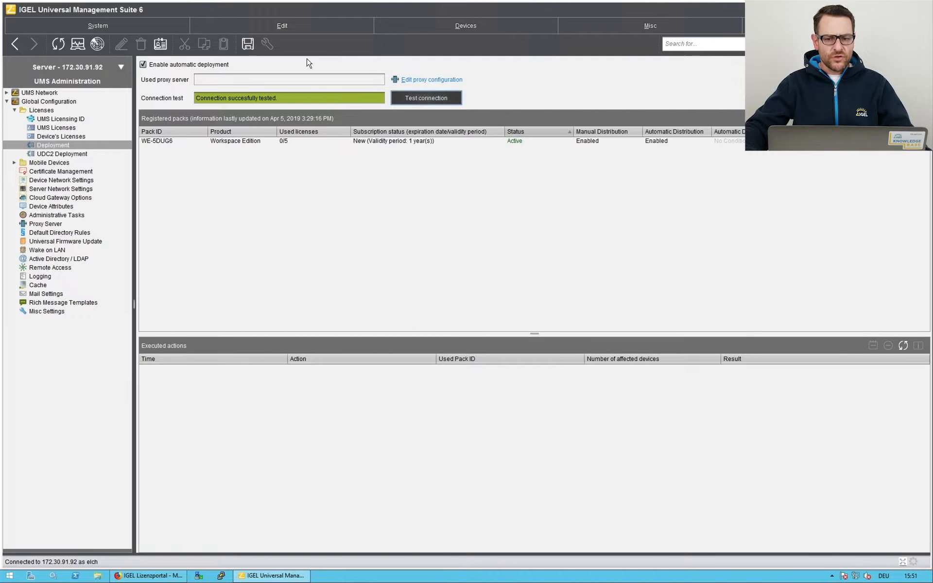
click(248, 44)
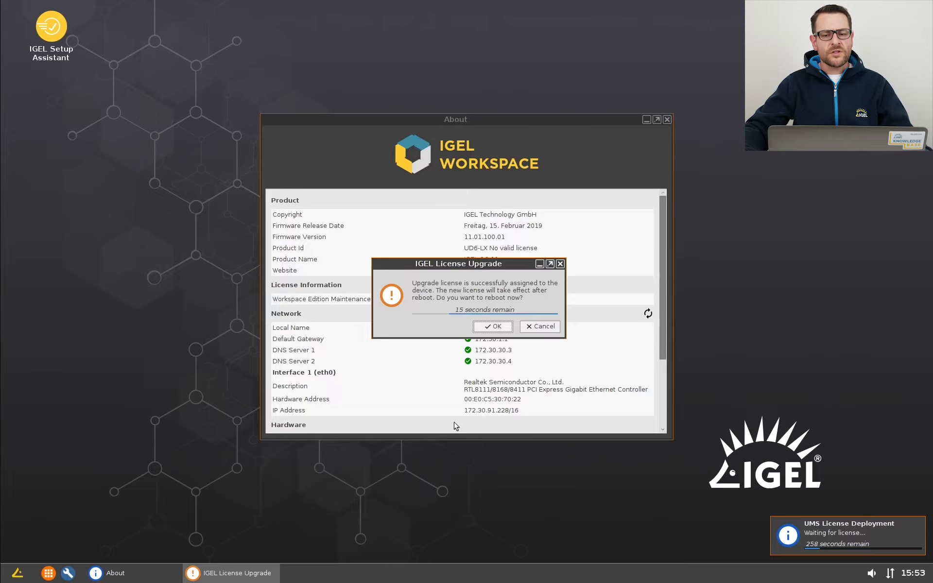
Step: Reboot the device for the upgrade license and view About showing Workspace Edition maintenance until 5 April 2020
click(492, 326)
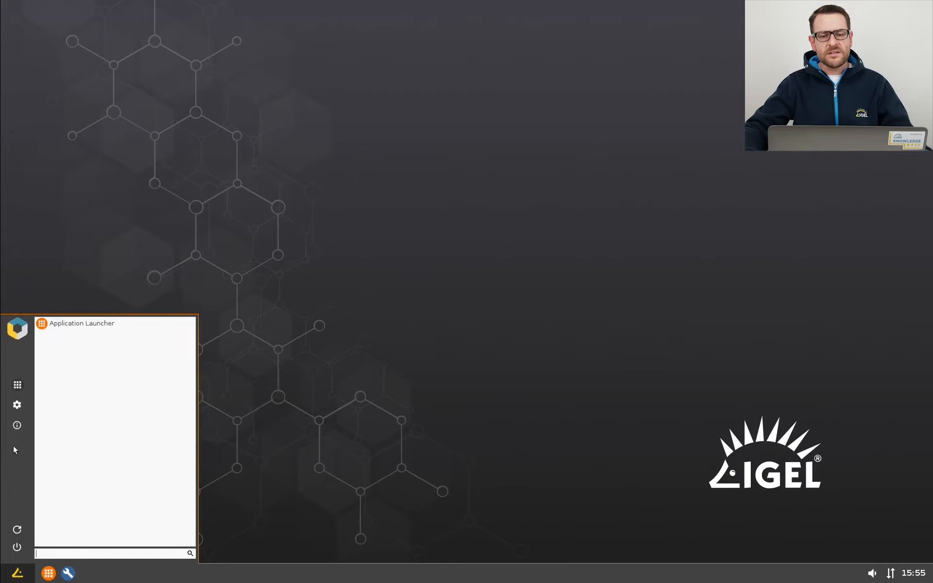
click(17, 425)
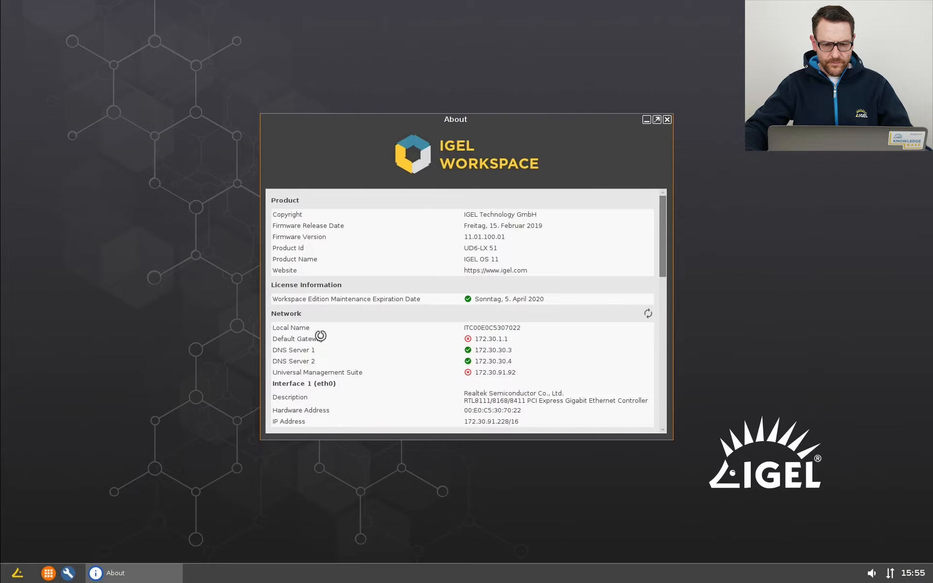
click(647, 312)
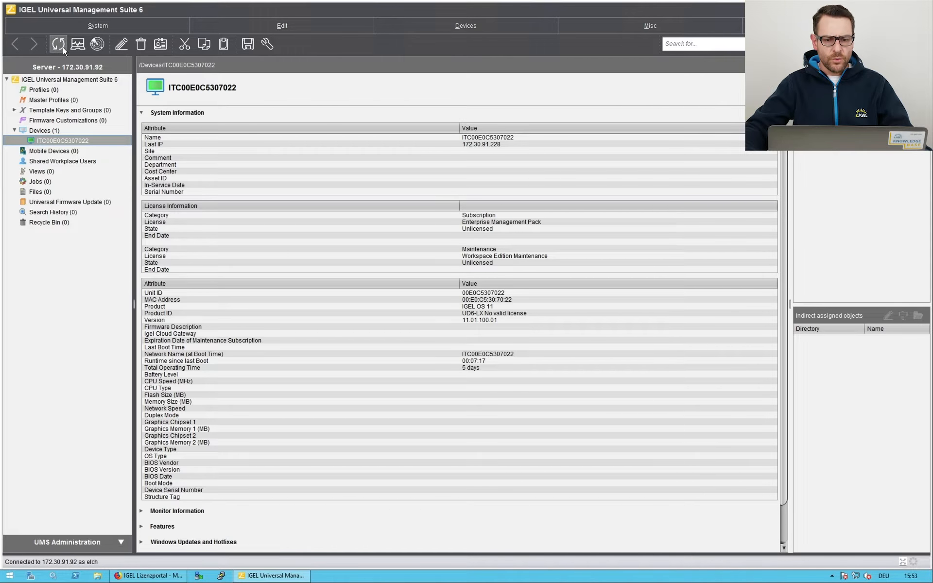
Step: Refresh device ITC00E0C5307022 so its license shows active
click(58, 43)
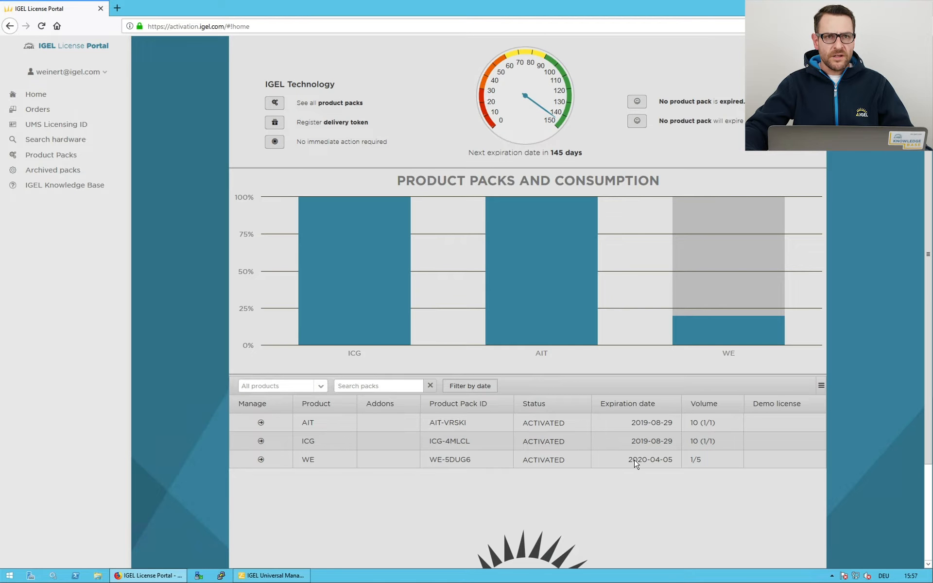
mouse_move(721, 368)
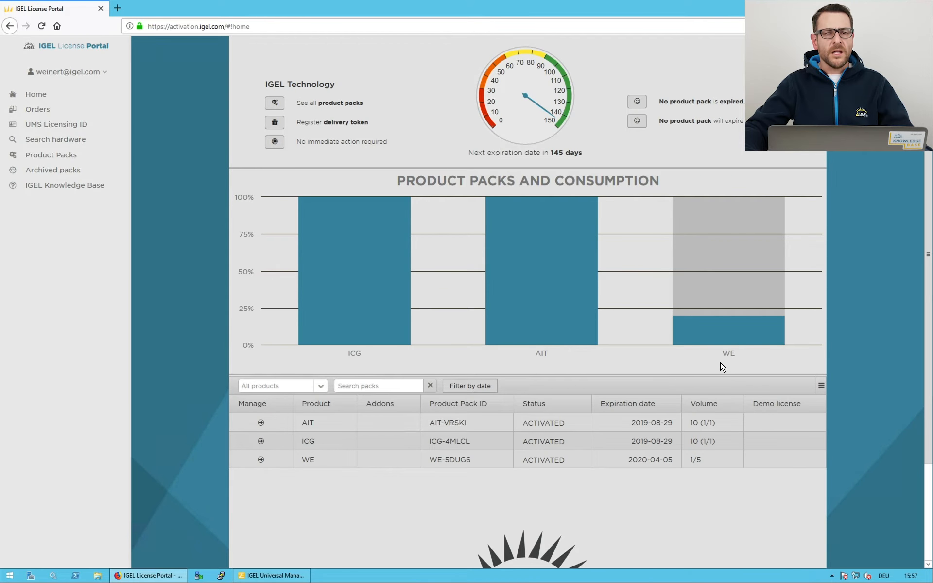
mouse_move(726, 331)
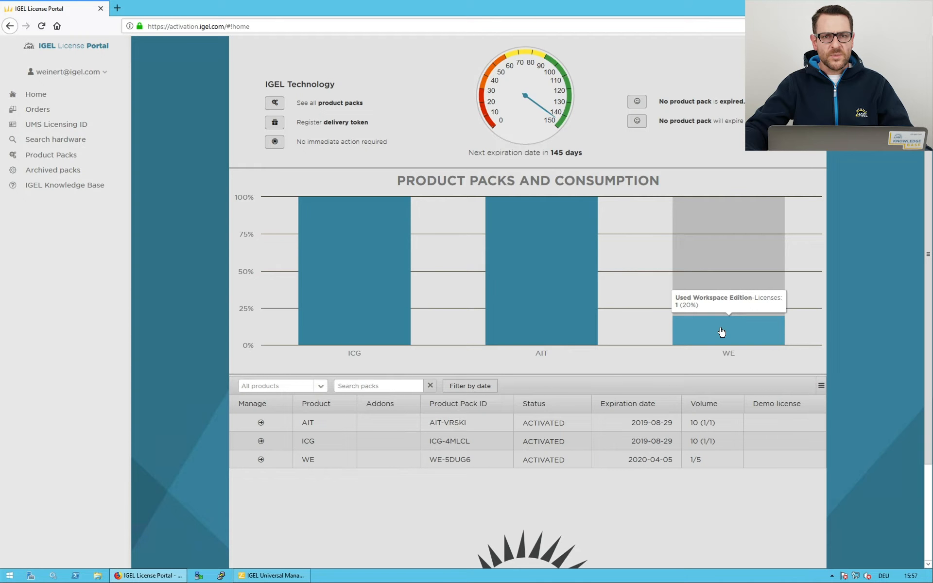